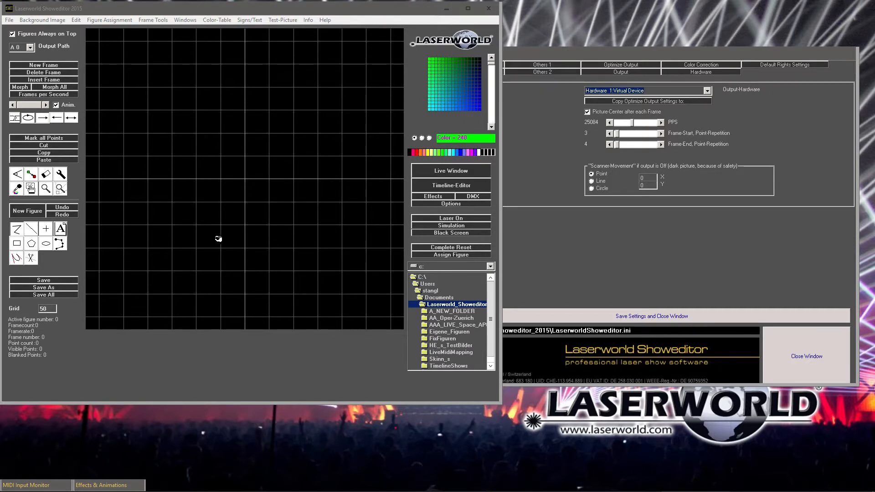
mouse_move(124, 235)
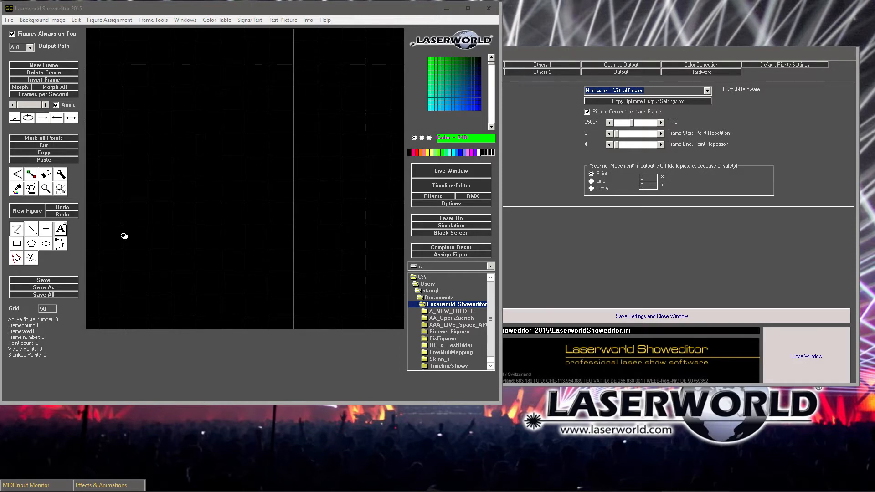
mouse_move(94, 233)
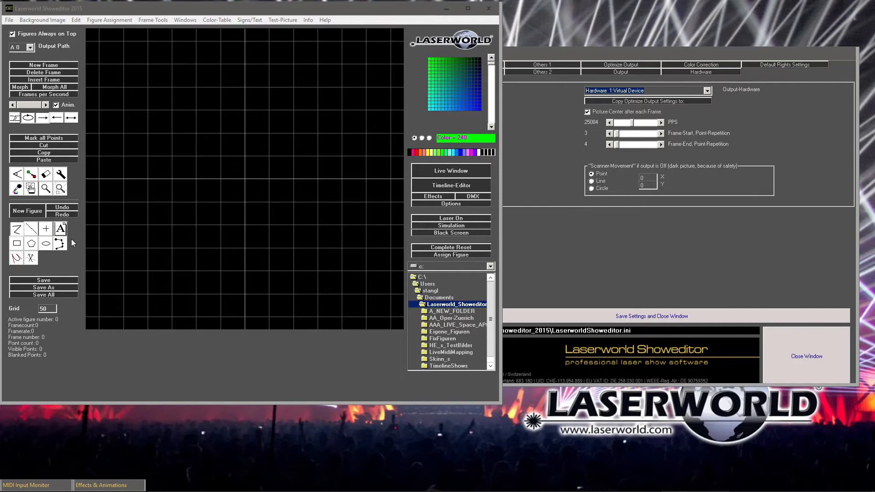
mouse_move(78, 236)
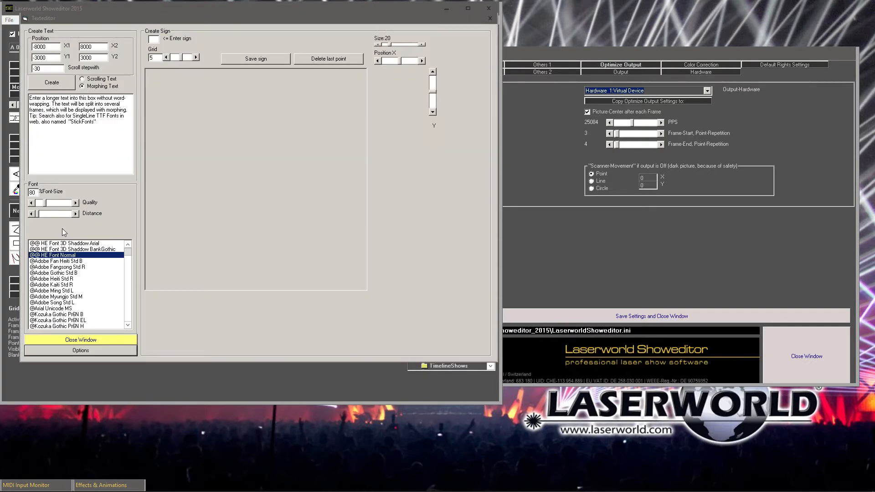
Step: Select Arial from the Texteditor font list and close the text editor
click(63, 243)
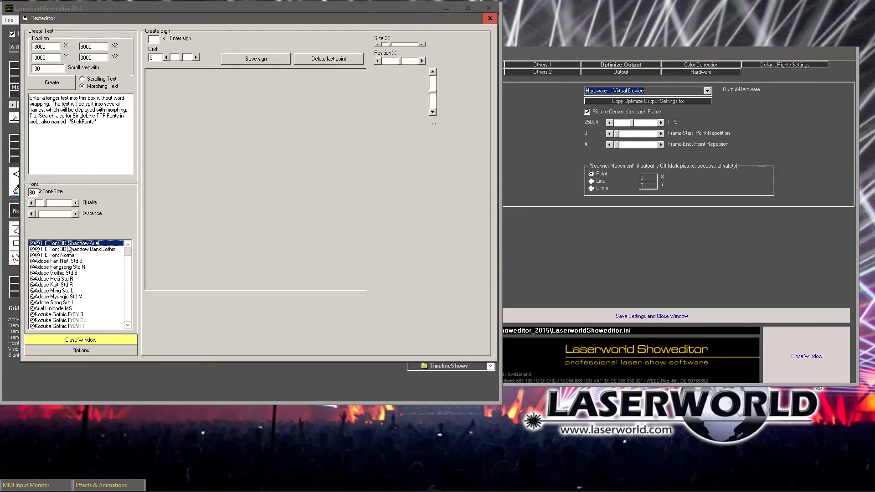
scroll(down, 3)
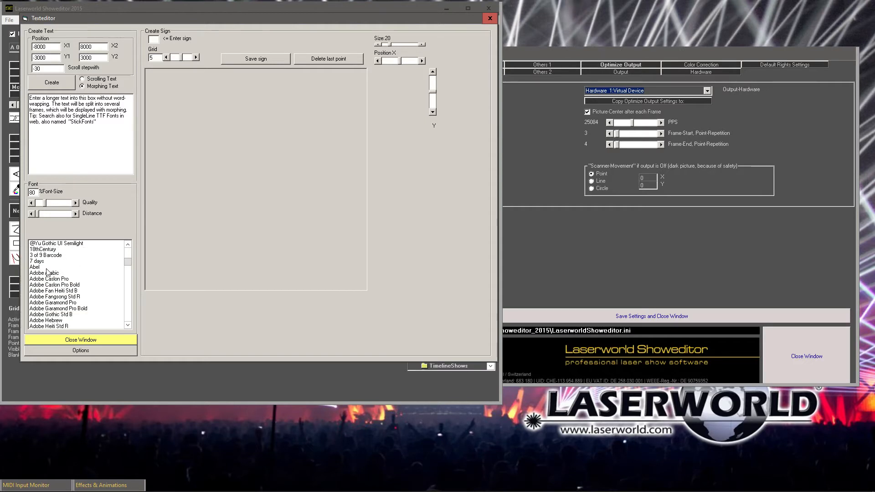
scroll(down, 3)
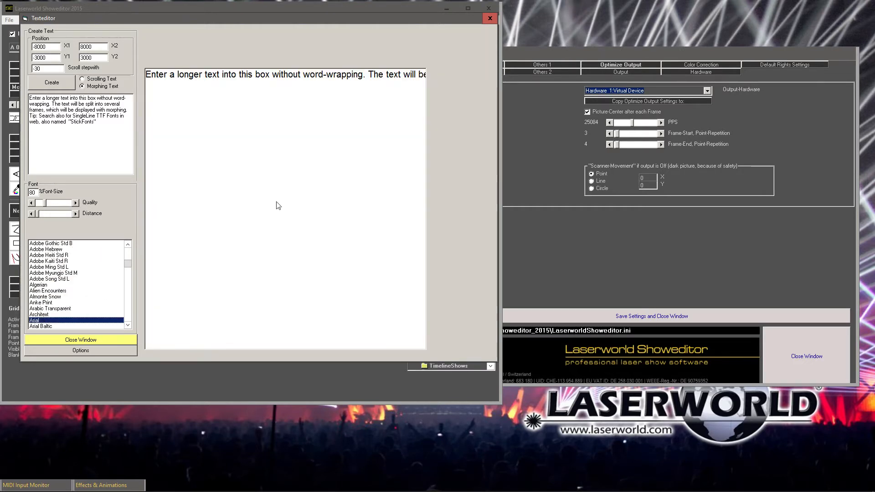
mouse_move(80, 340)
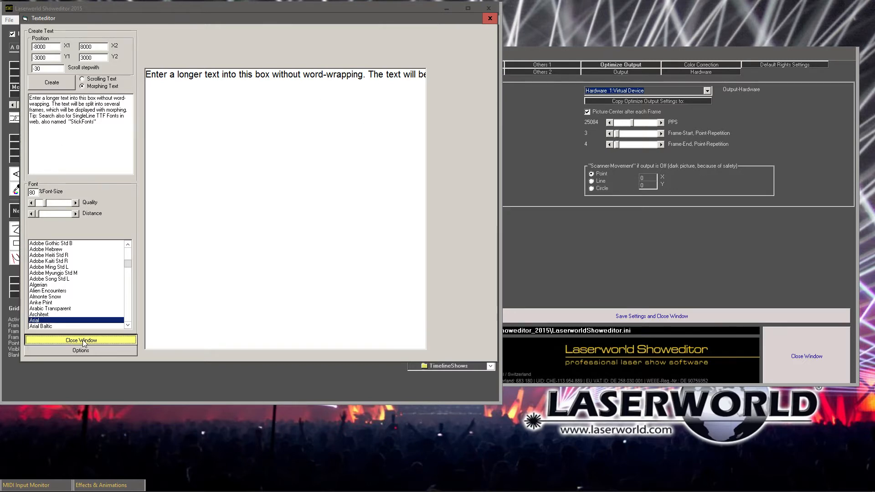
click(80, 340)
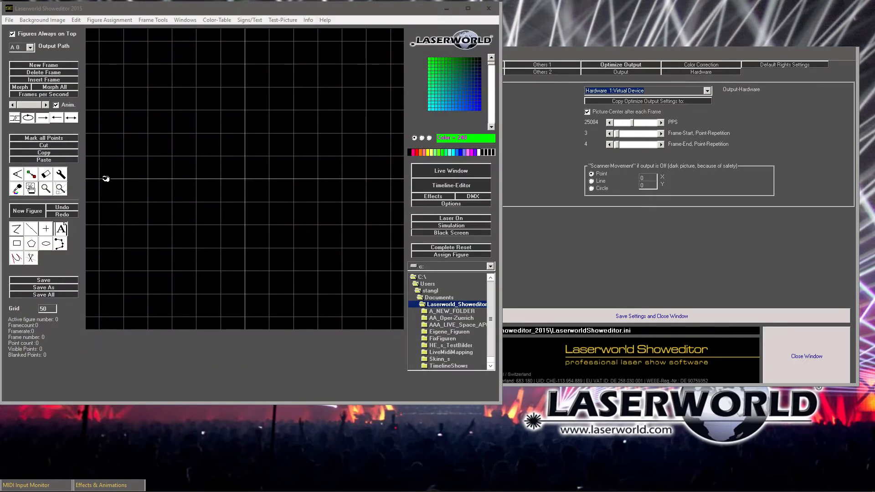
Step: Add the text LASERWORLD with the text tool as a green figure on the grid
click(61, 228)
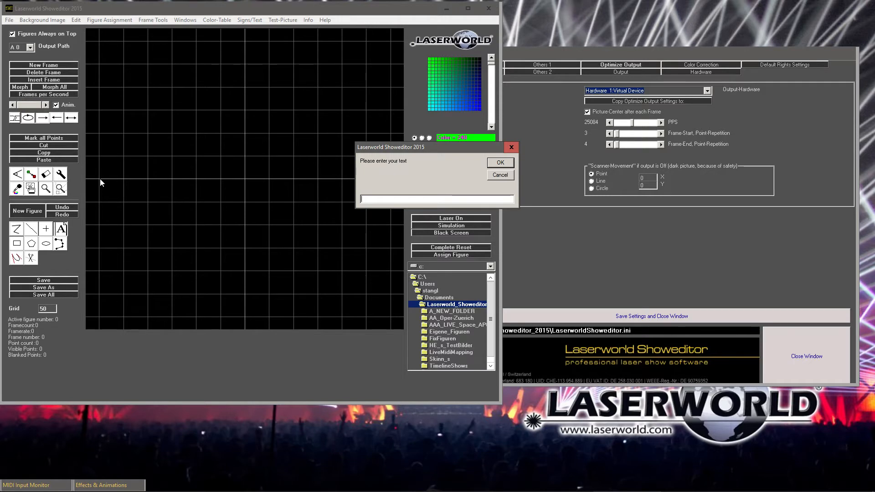
text(LASERWORL)
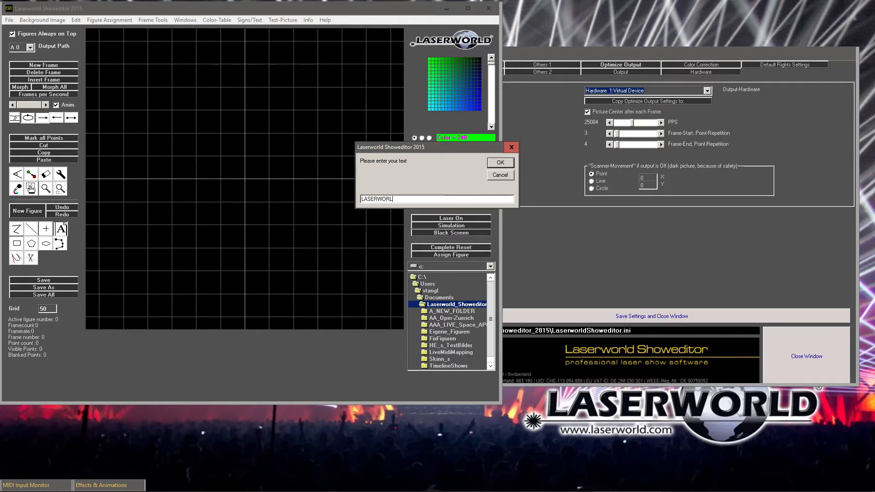
click(498, 162)
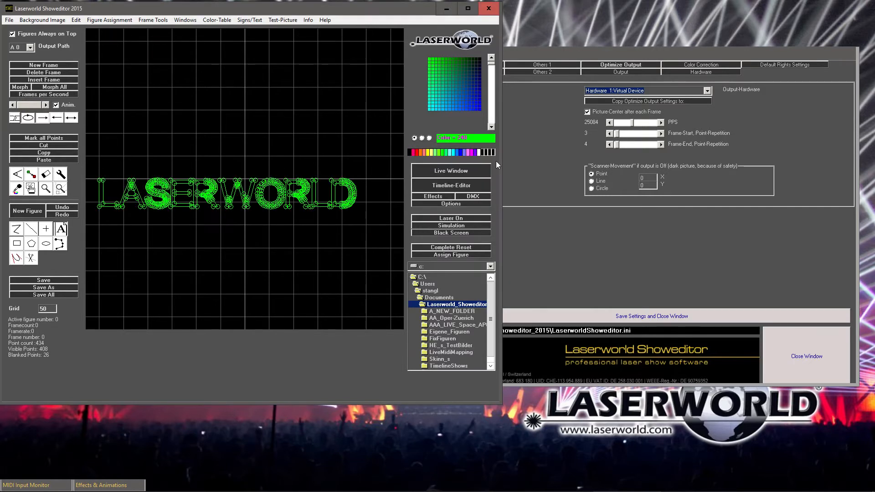
mouse_move(250, 221)
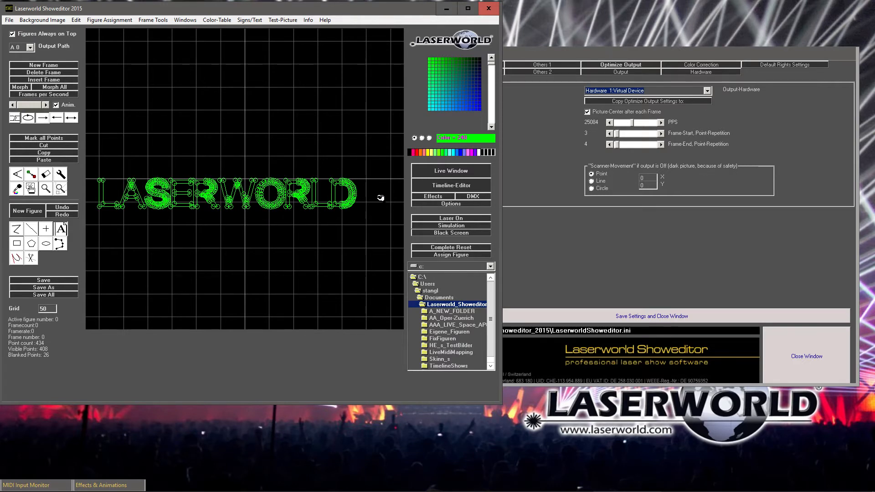
mouse_move(295, 222)
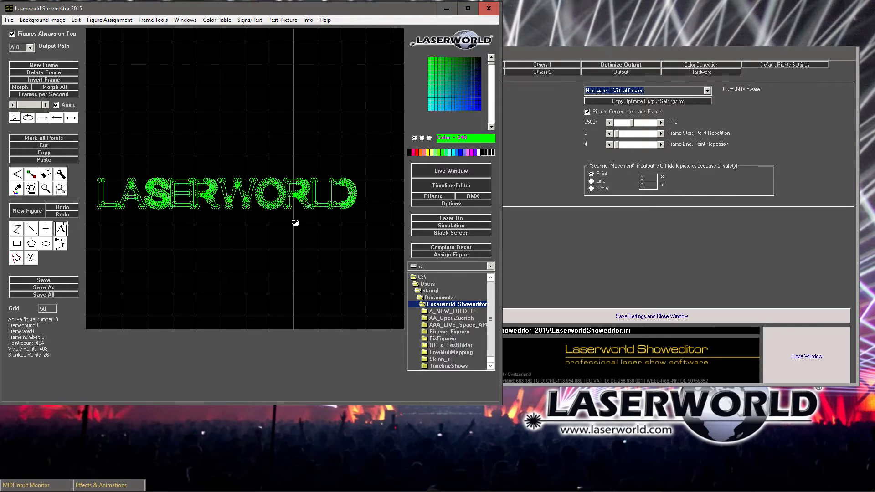
mouse_move(294, 204)
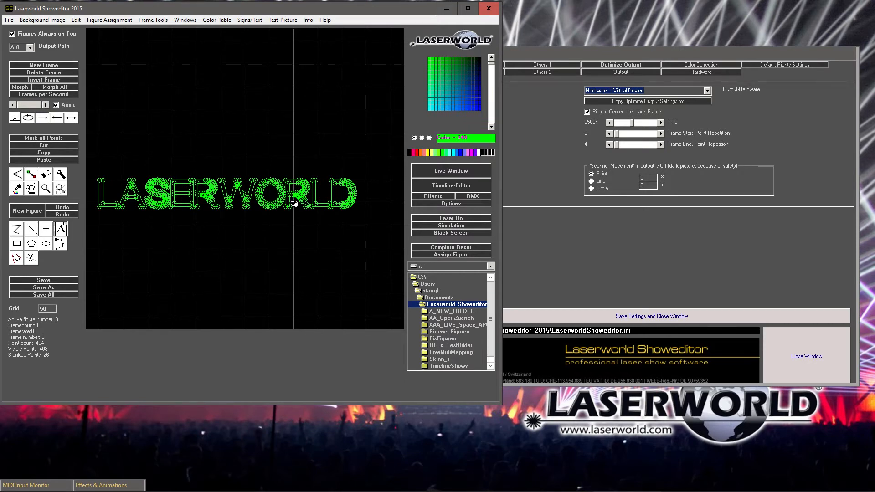
mouse_move(81, 198)
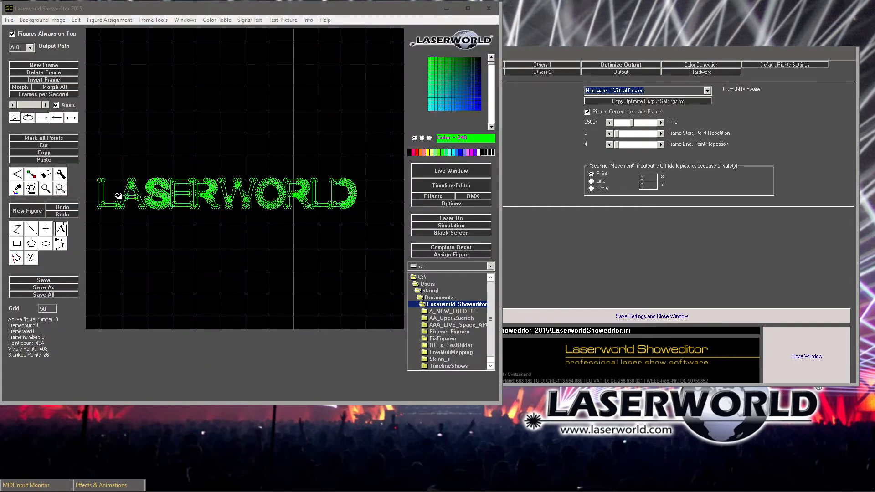
mouse_move(105, 110)
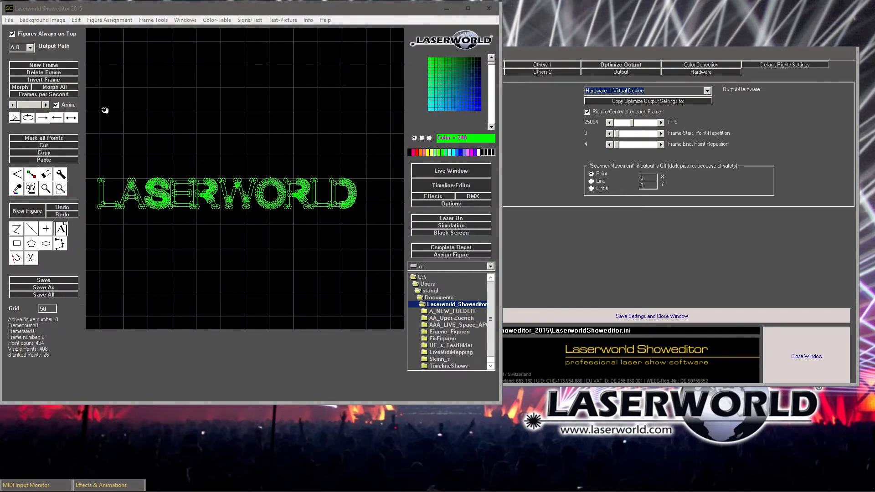
Step: Enter LASERWORLD again with the text tool, placing a second text line on the grid
click(61, 229)
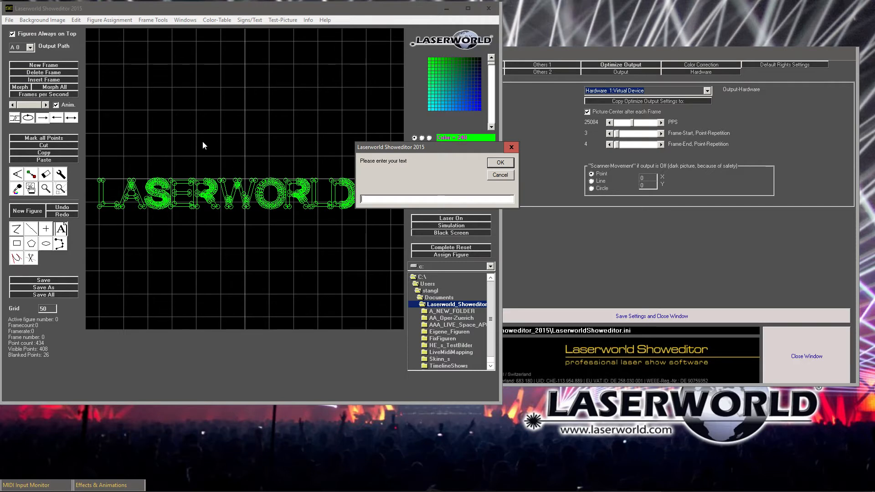
text(LASERWORL)
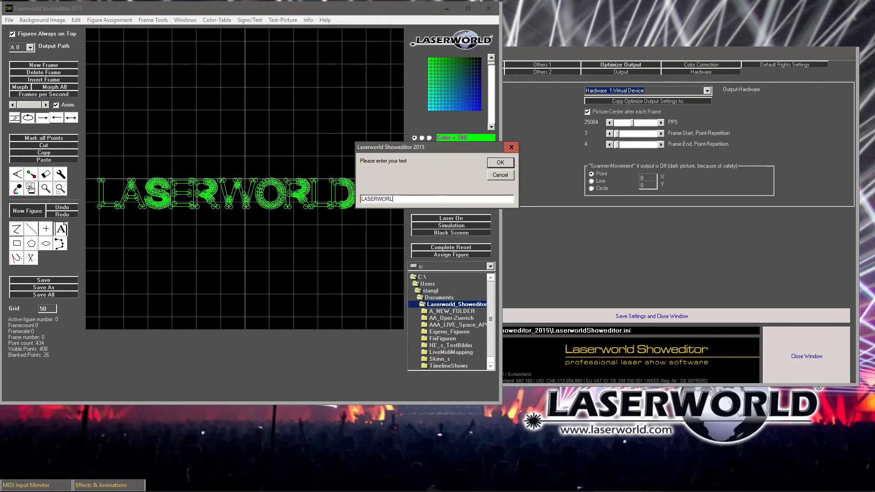
click(499, 162)
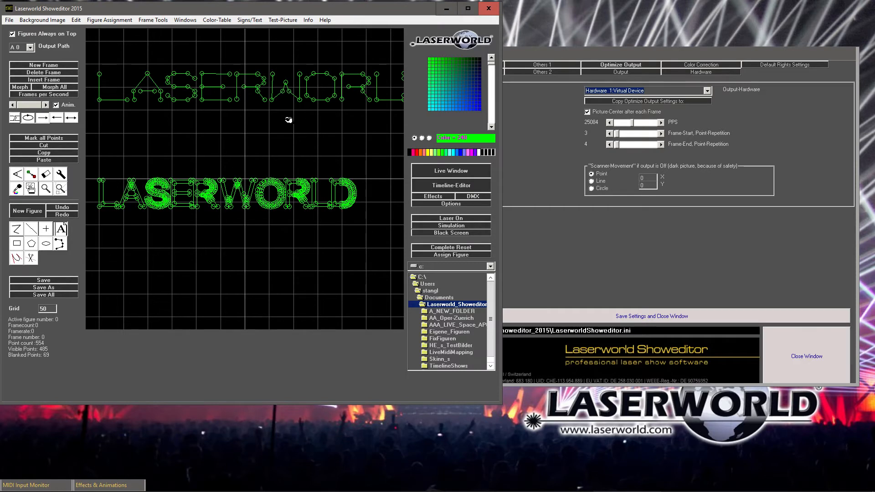
mouse_move(129, 103)
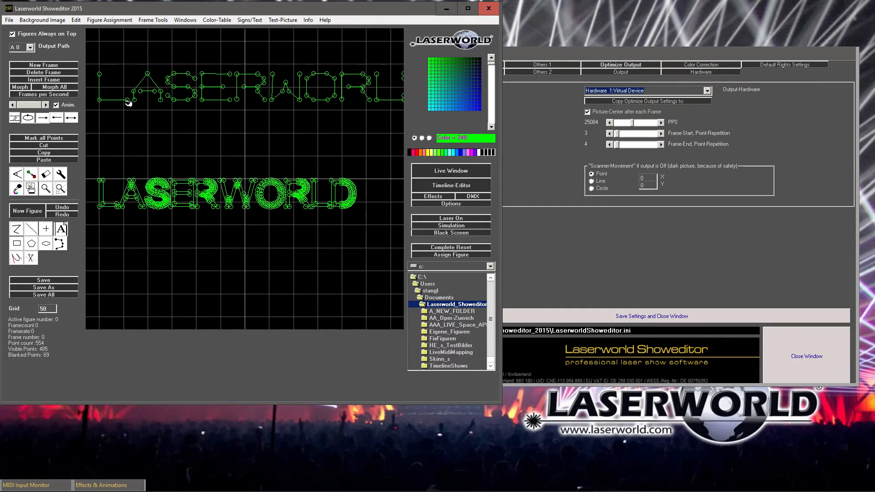
mouse_move(106, 77)
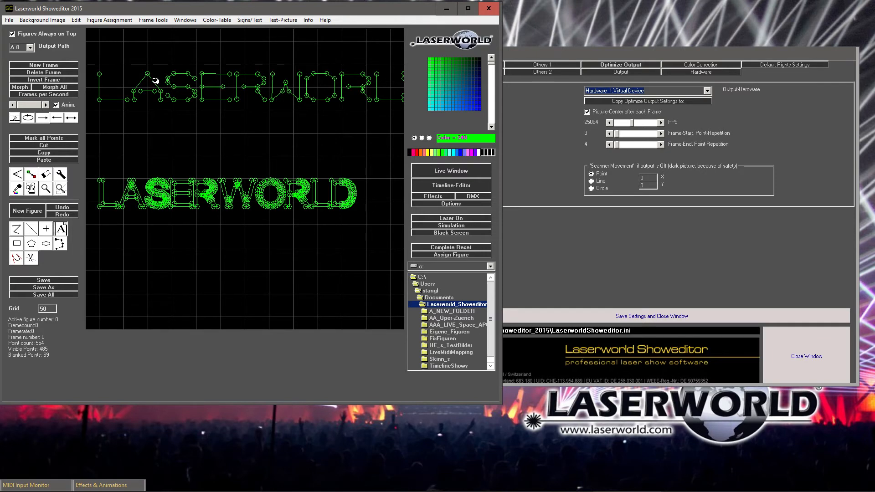
mouse_move(336, 99)
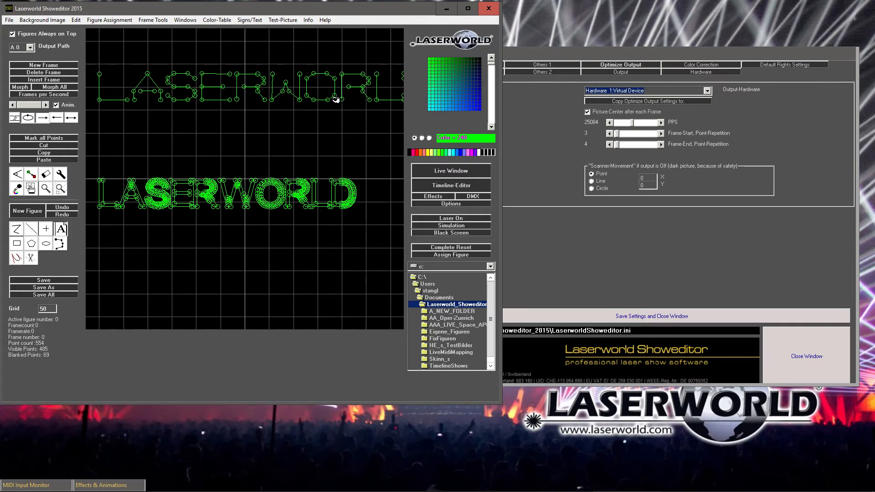
mouse_move(323, 126)
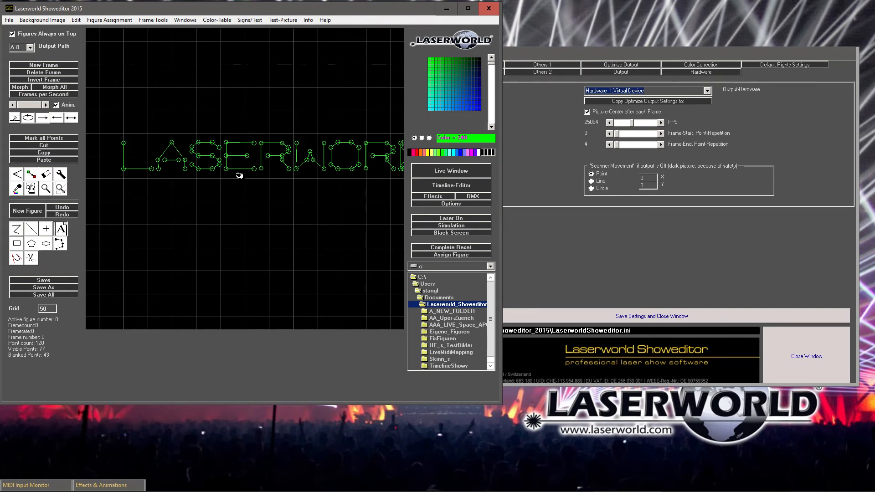
mouse_move(227, 166)
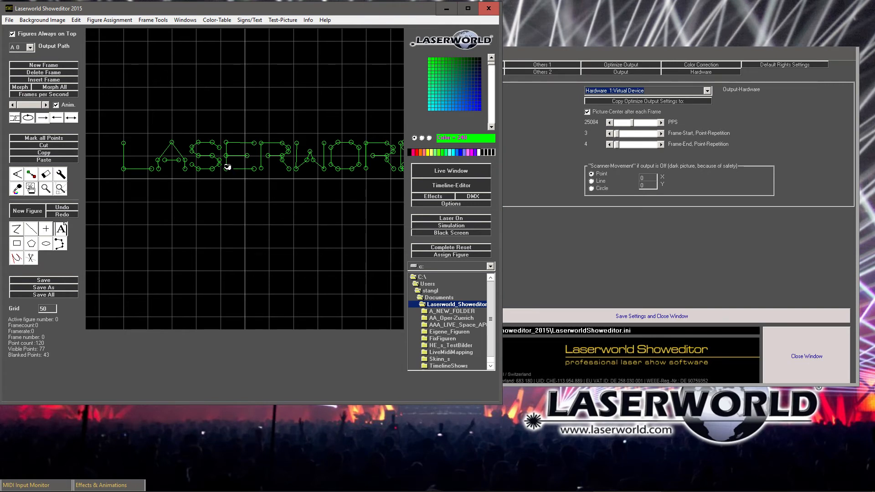
mouse_move(544, 132)
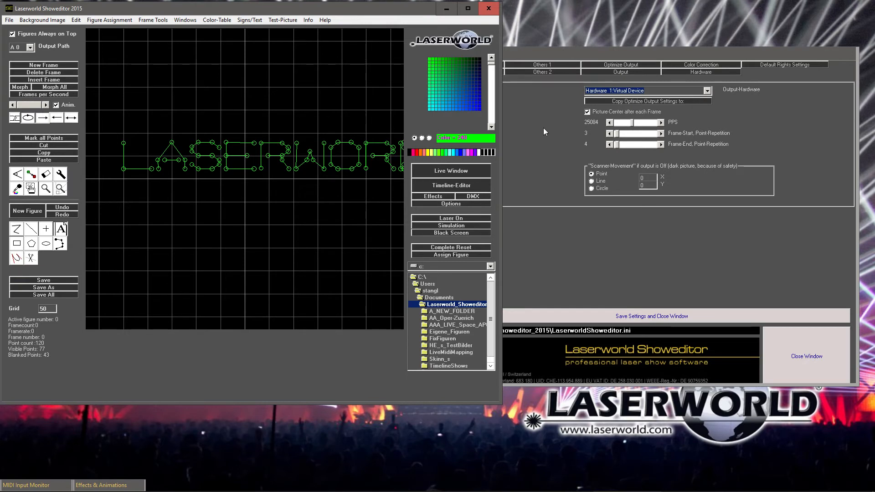
mouse_move(532, 144)
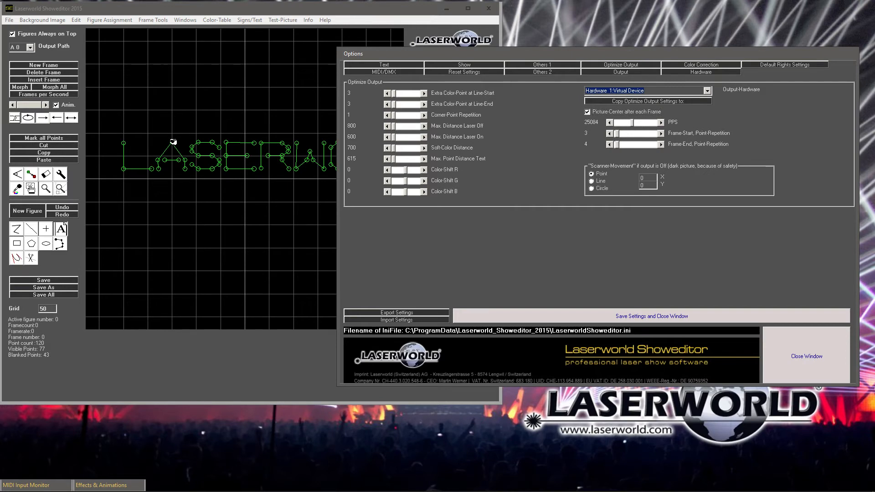
mouse_move(384, 165)
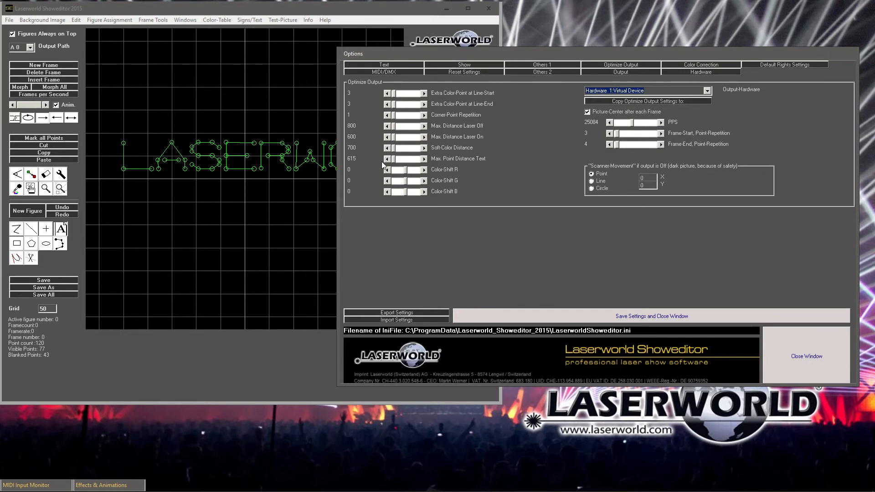
mouse_move(510, 141)
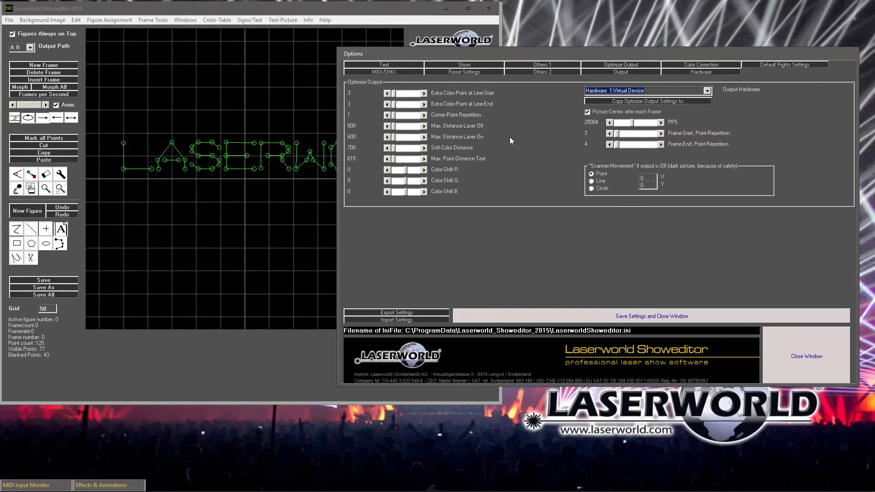
mouse_move(640, 67)
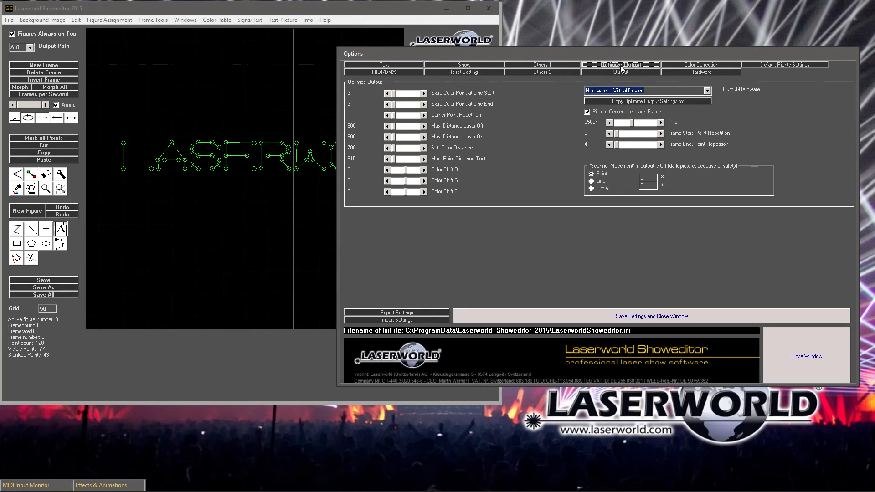
mouse_move(480, 98)
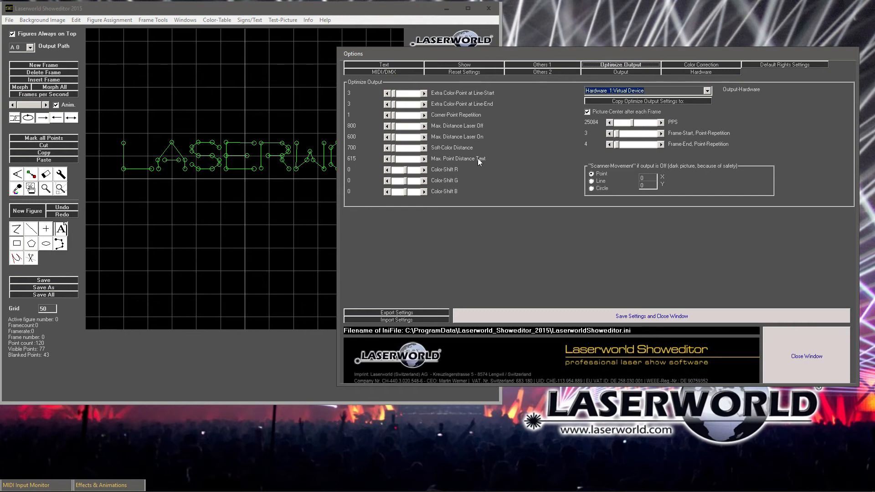
mouse_move(396, 164)
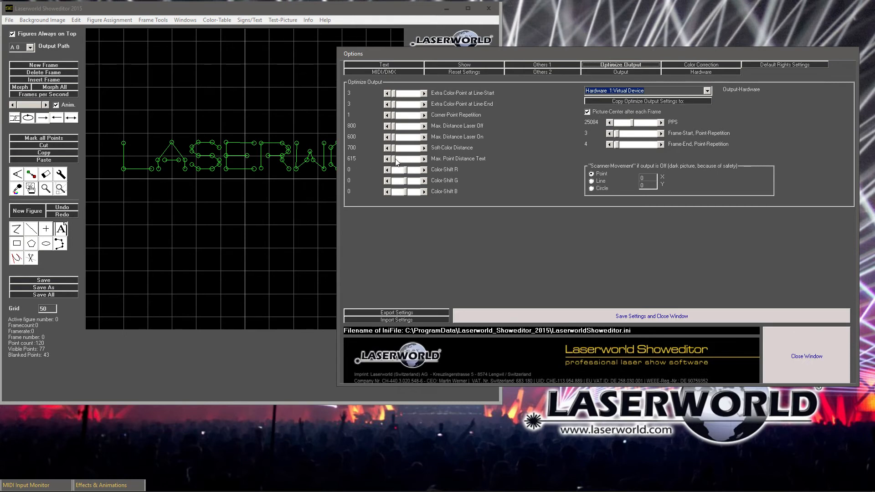
mouse_move(438, 161)
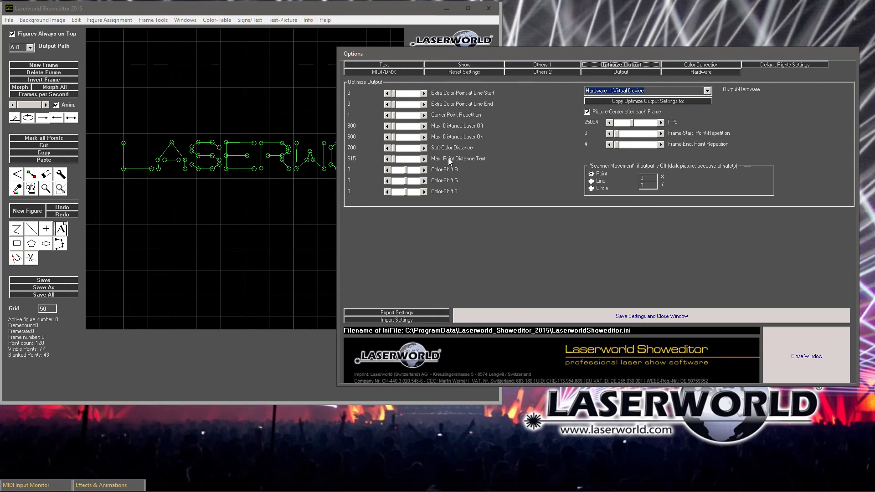
mouse_move(452, 144)
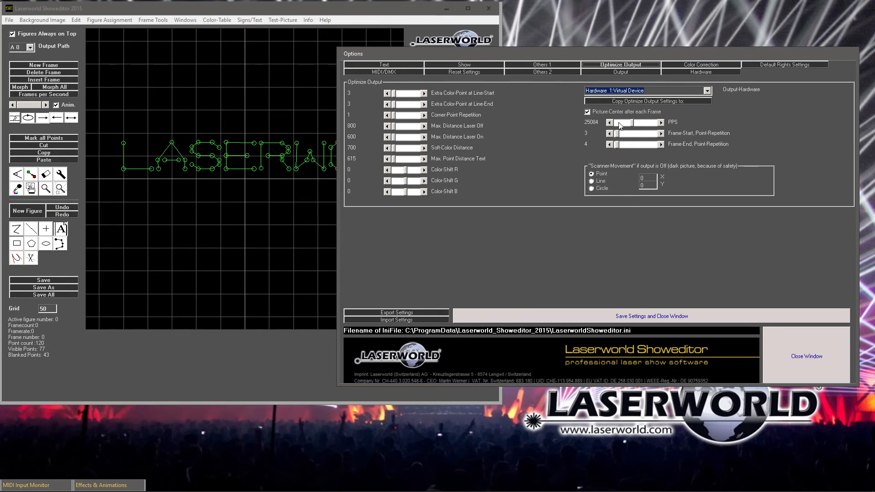
mouse_move(465, 97)
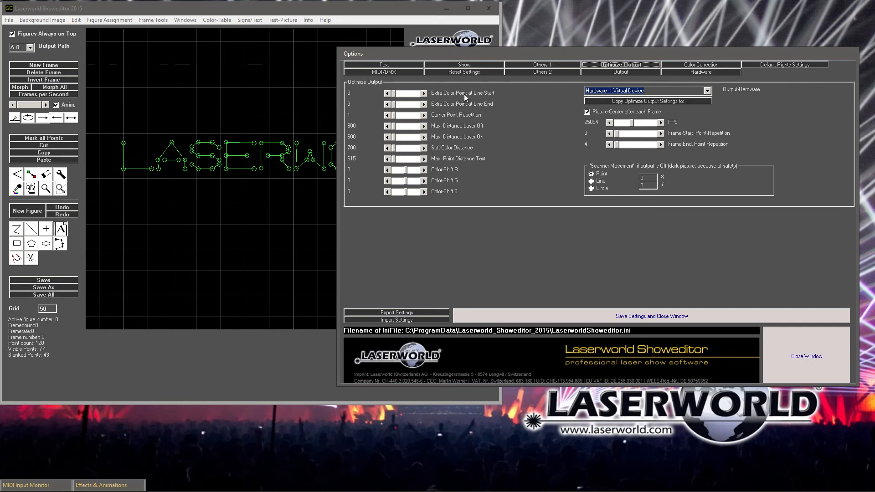
mouse_move(455, 139)
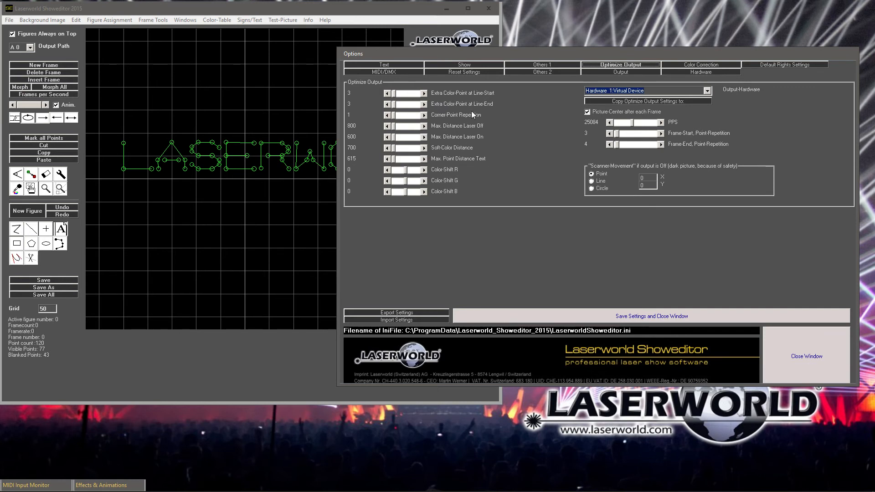
mouse_move(440, 163)
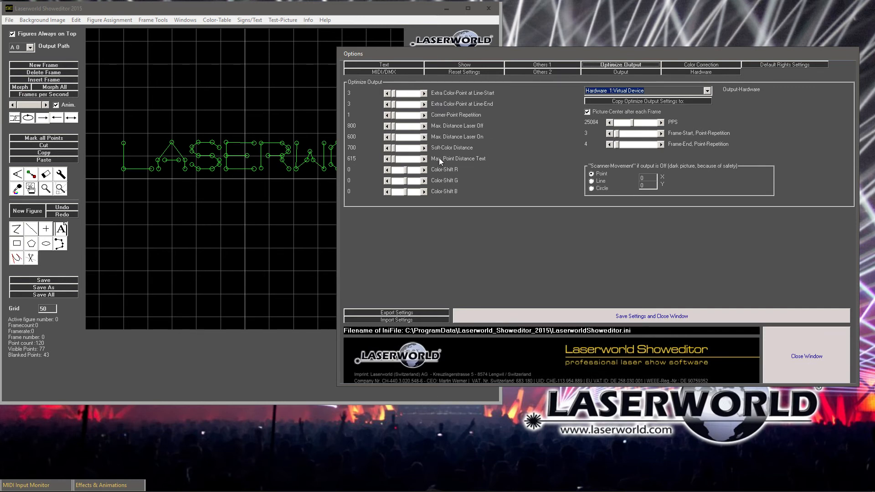
mouse_move(410, 162)
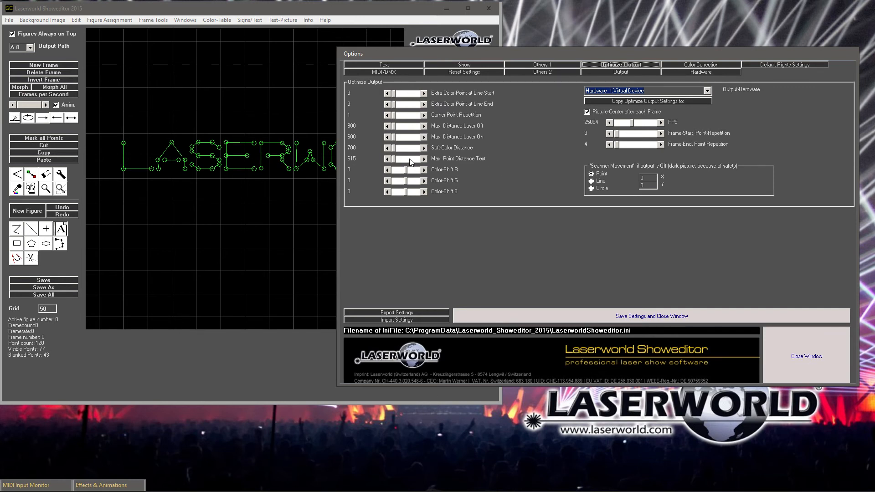